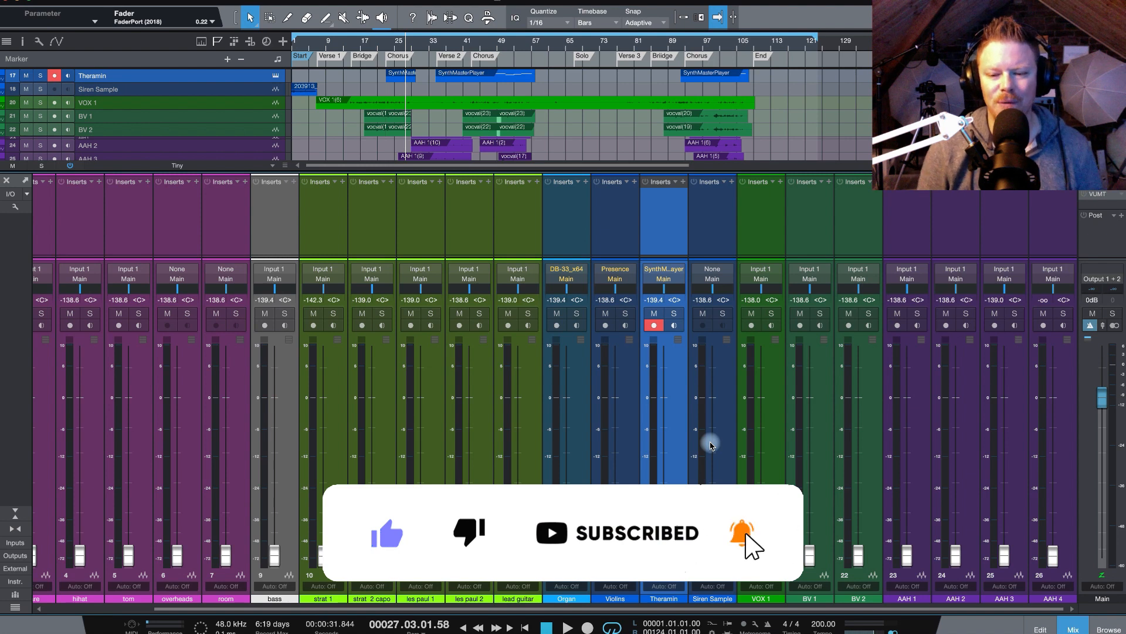
{"action": "mouse_move", "coordinate": [774, 520]}
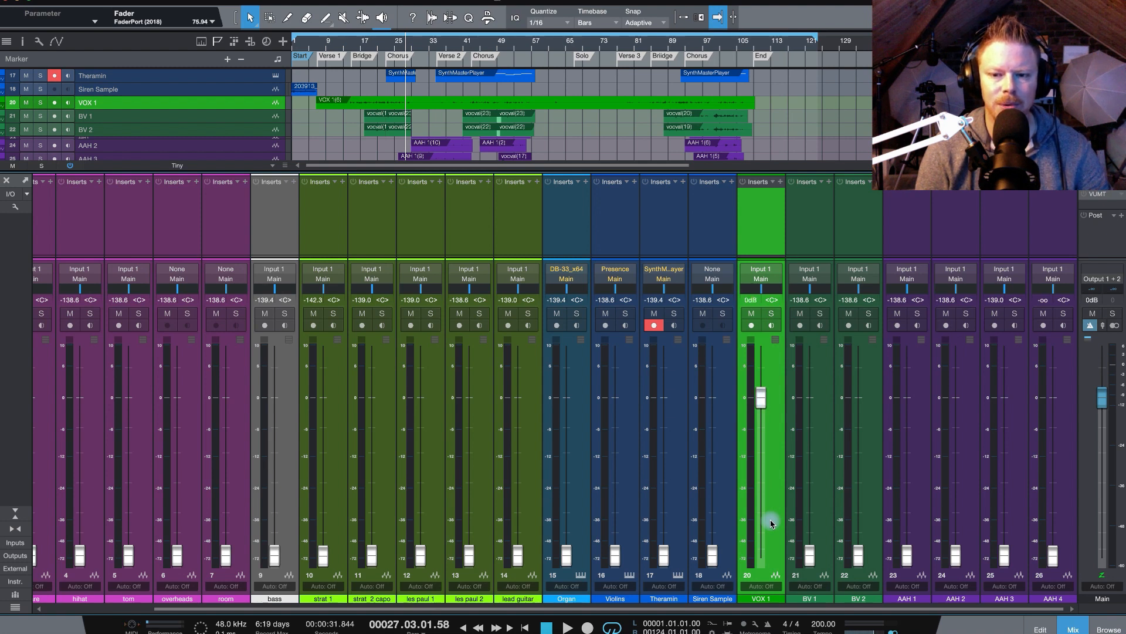
{"action": "mouse_move", "coordinate": [776, 532]}
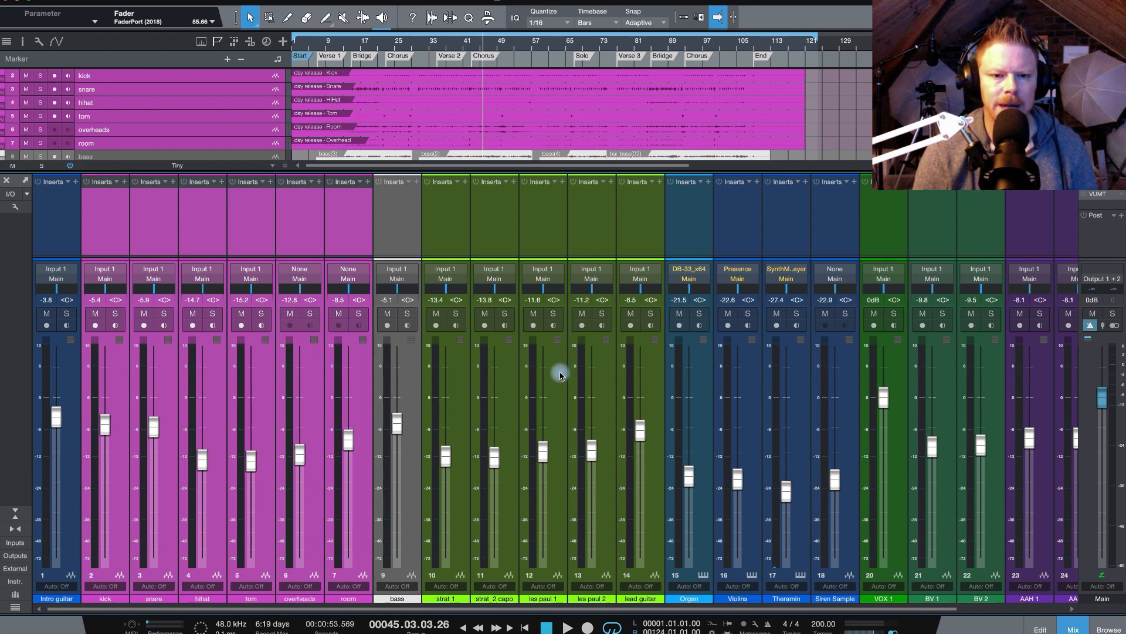
{"action": "mouse_move", "coordinate": [552, 368]}
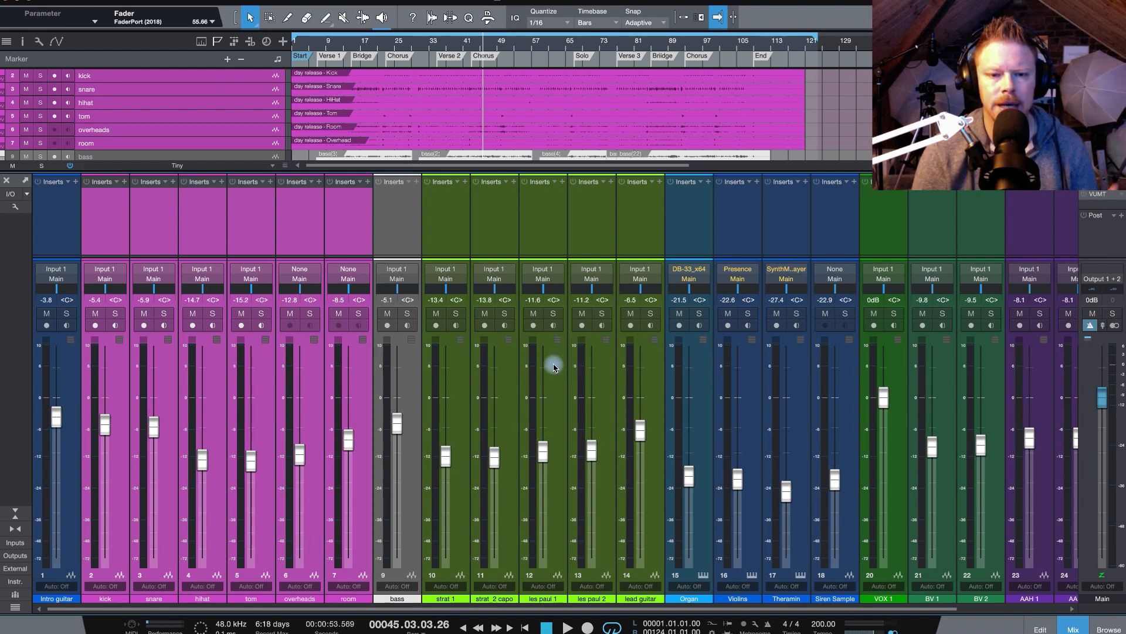
{"action": "mouse_move", "coordinate": [562, 361]}
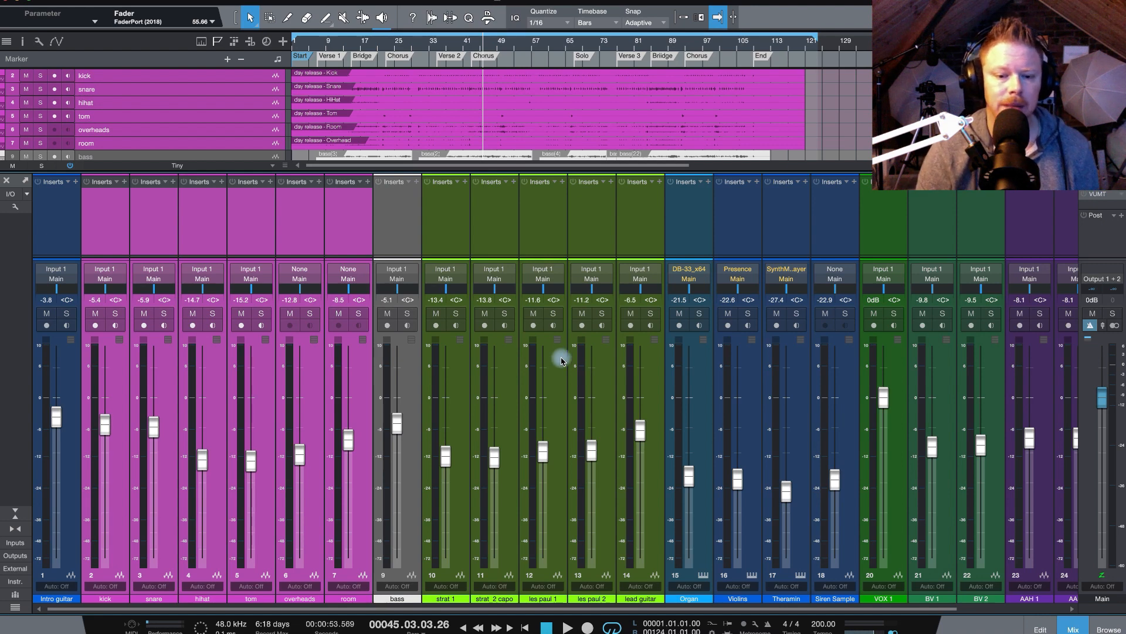
{"action": "mouse_move", "coordinate": [495, 357]}
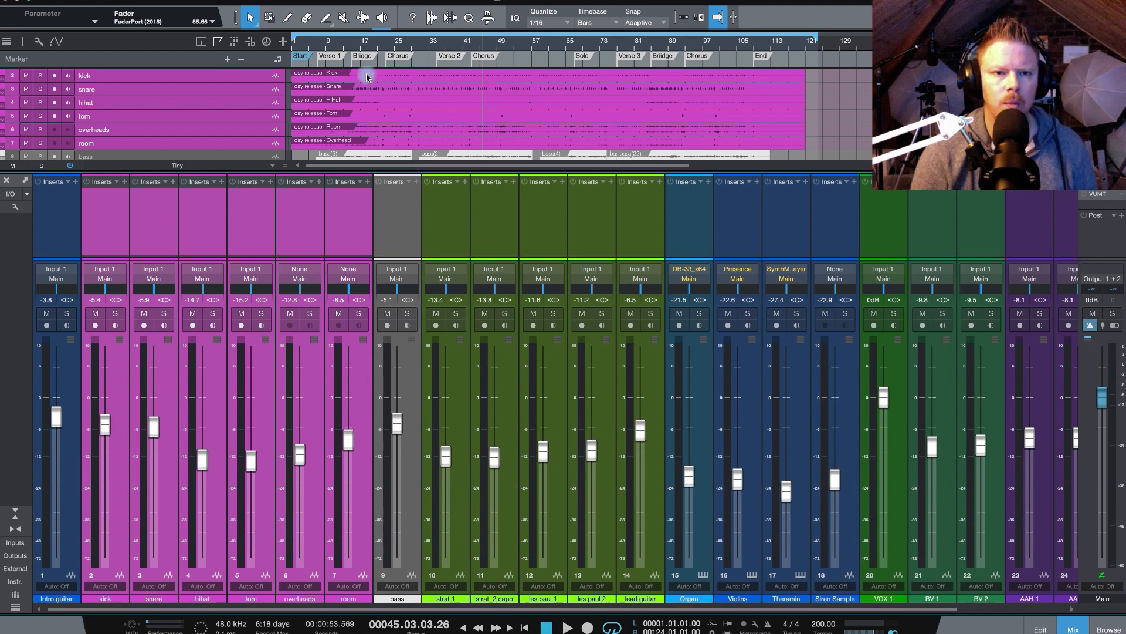
{"action": "left_click", "coordinate": [323, 47]}
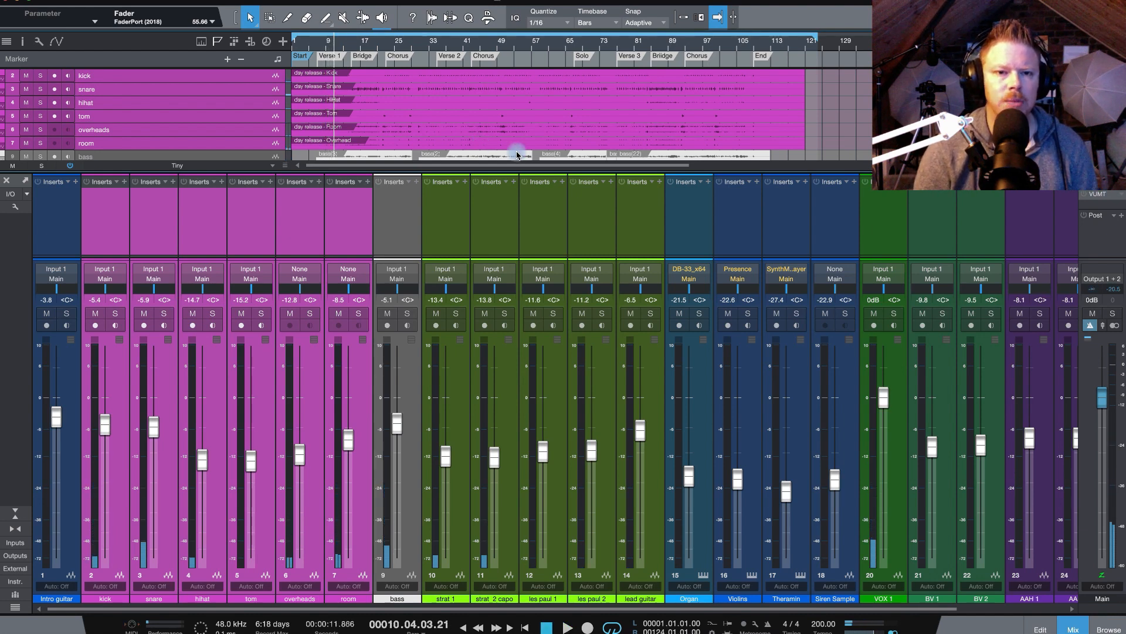
{"action": "mouse_move", "coordinate": [389, 49]}
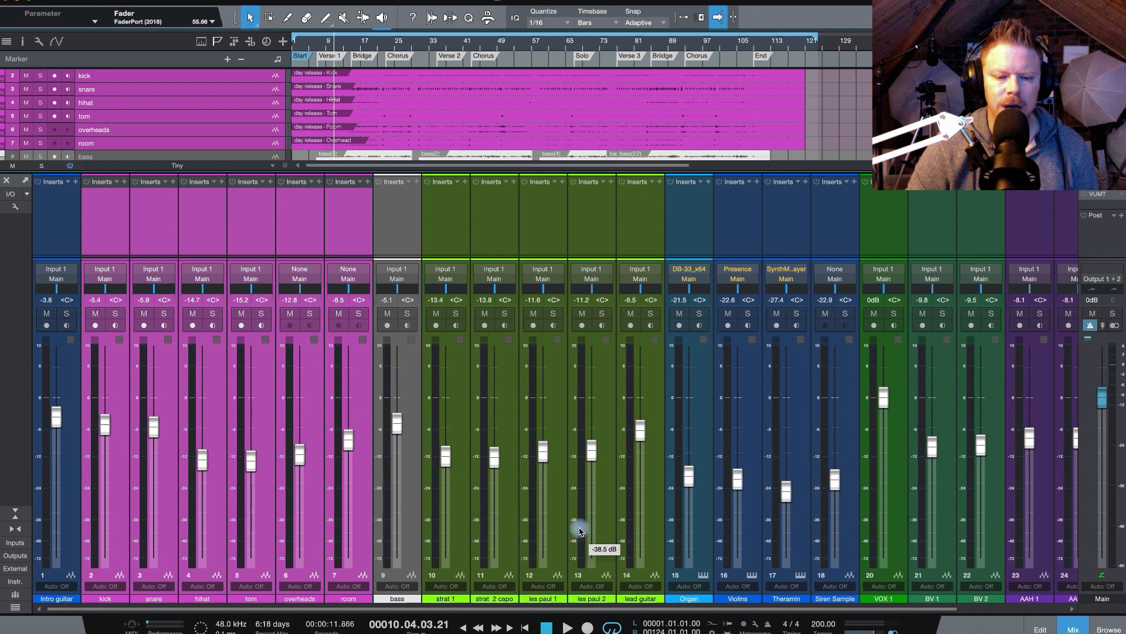
{"action": "mouse_move", "coordinate": [600, 513]}
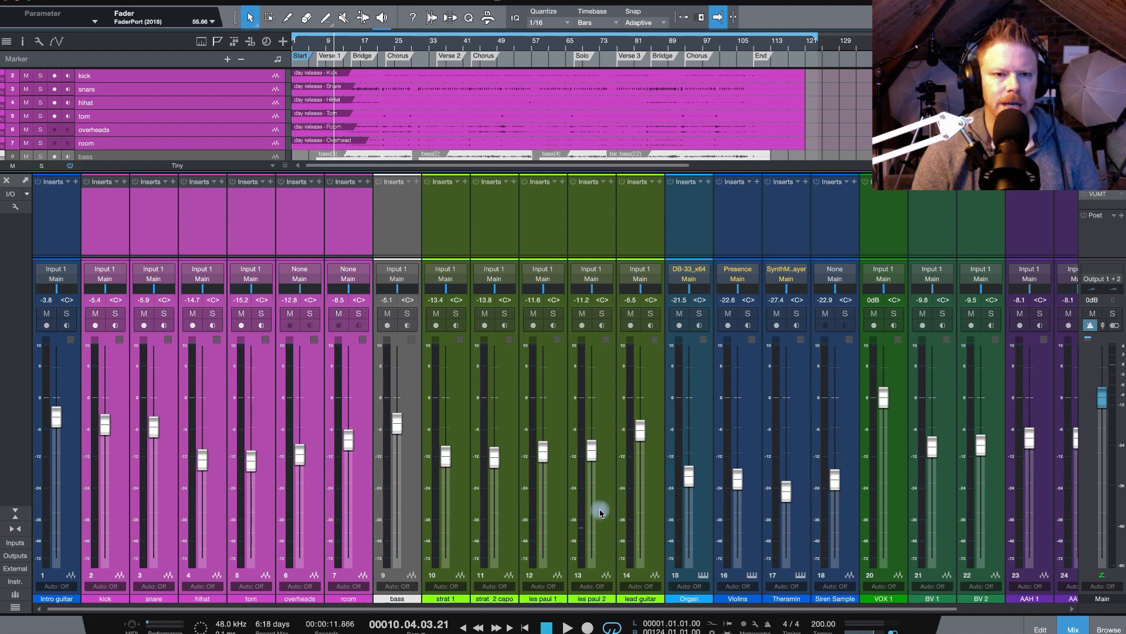
{"action": "left_click", "coordinate": [566, 626]}
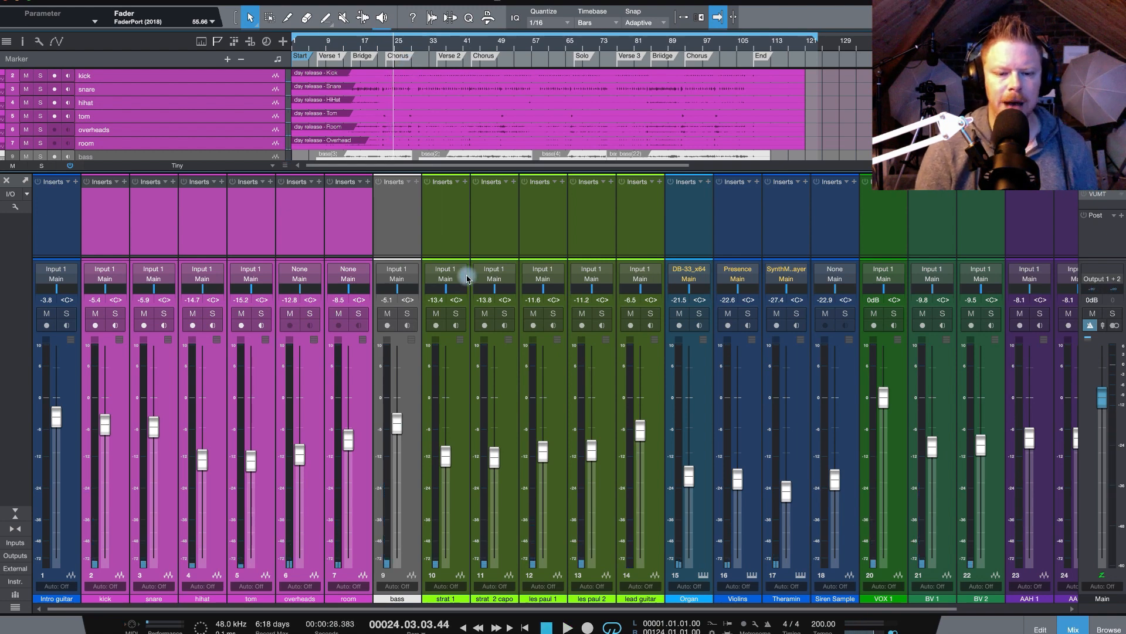
{"action": "mouse_move", "coordinate": [450, 298]}
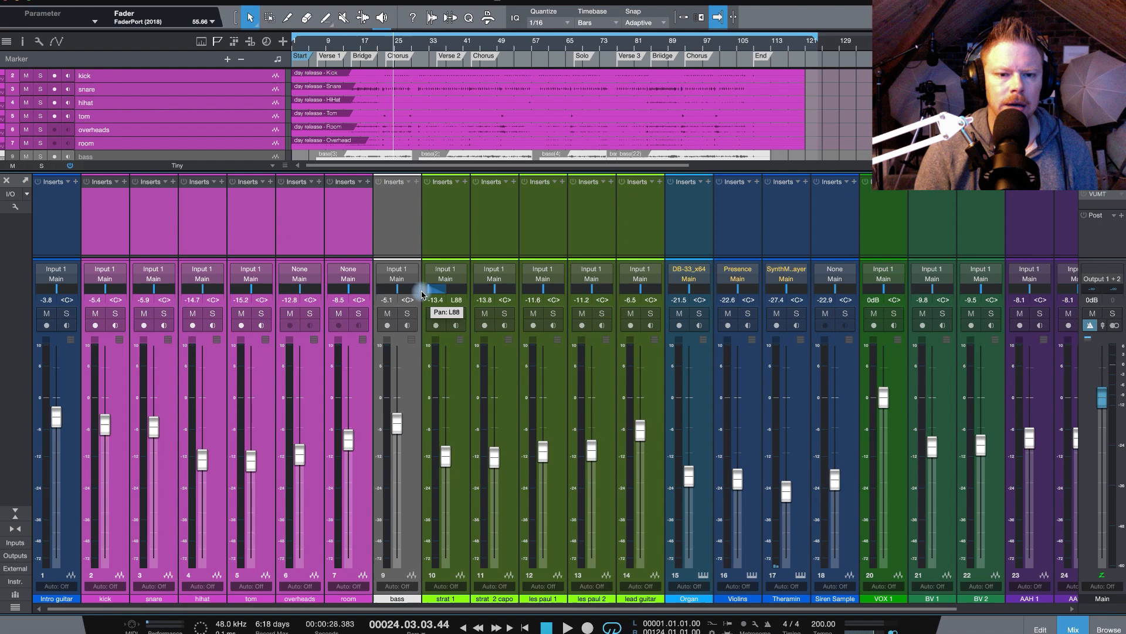
Pan strat 1 to L74, strat 2 capo to R74, and split the Les Pauls hard left and right.
{"action": "left_click_drag", "start_coordinate": [427, 297], "coordinate": [423, 292]}
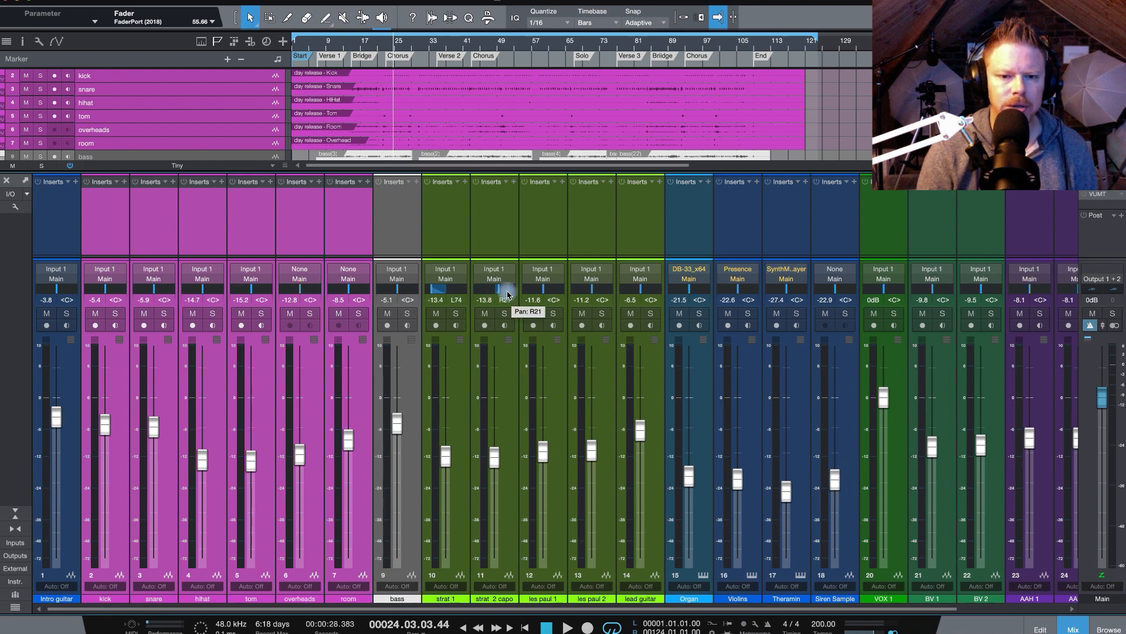
{"action": "left_click_drag", "start_coordinate": [500, 288], "coordinate": [510, 288]}
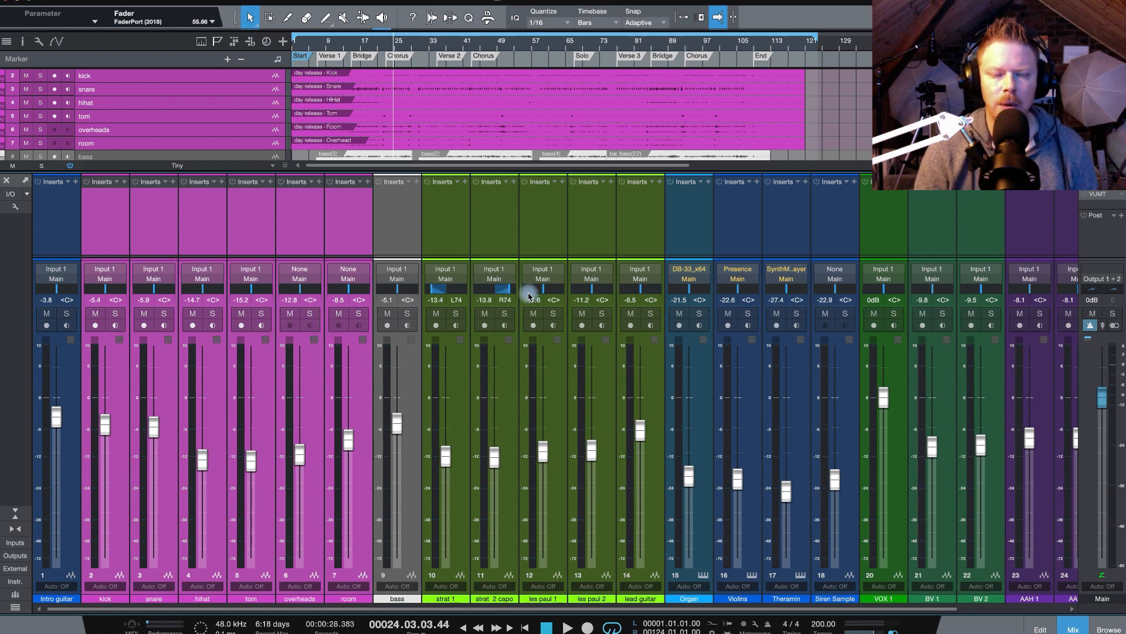
{"action": "mouse_move", "coordinate": [531, 299]}
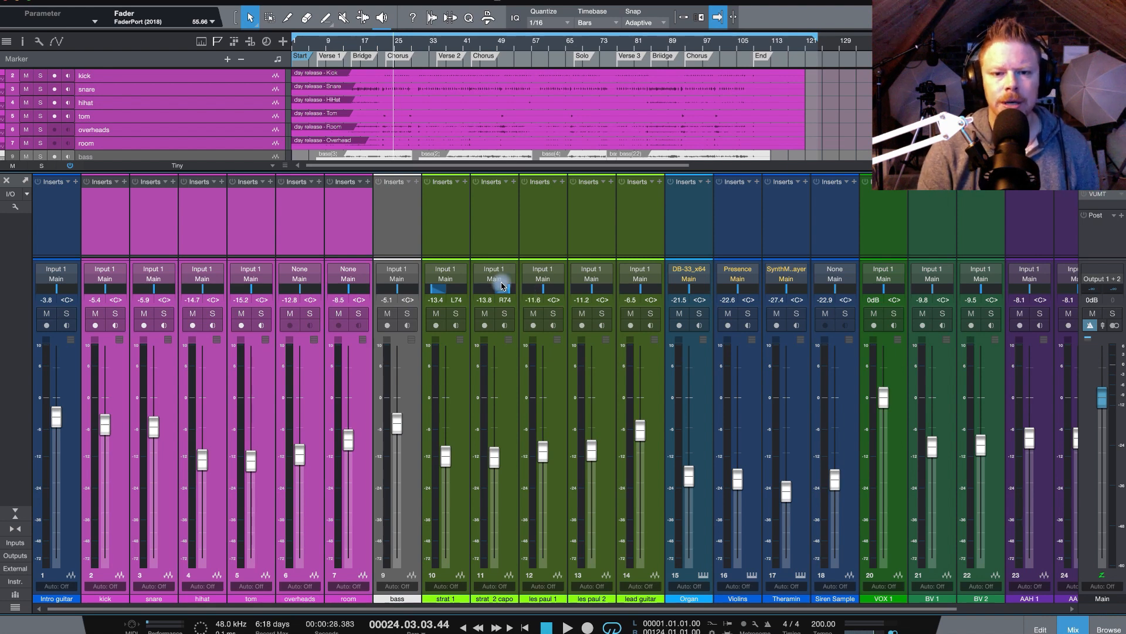
{"action": "mouse_move", "coordinate": [537, 291]}
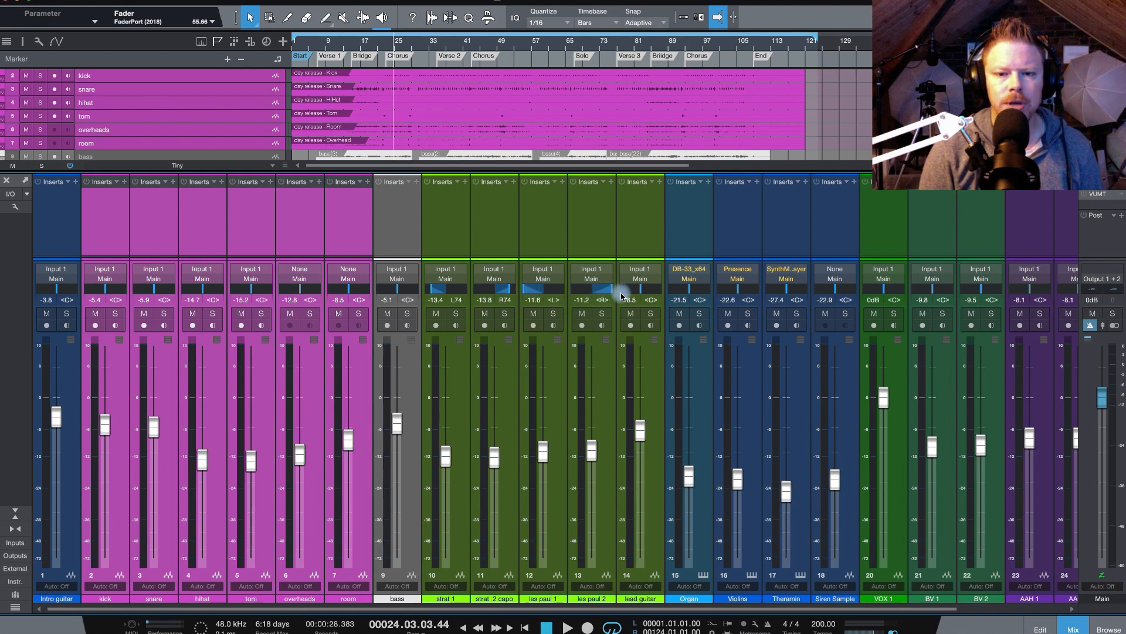
{"action": "left_click", "coordinate": [359, 47]}
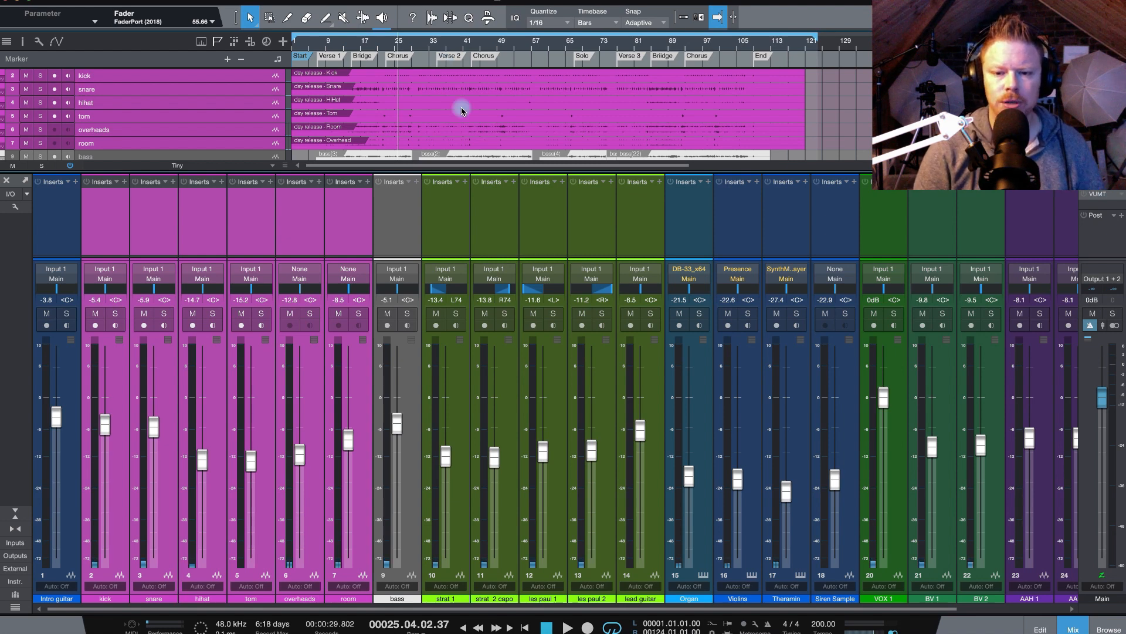
Pan BV 1 L32, BV 2 R32 and AAH 1–4 alternating around 50, then audition playback.
{"action": "scroll", "scroll_direction": "right", "scroll_amount": 3}
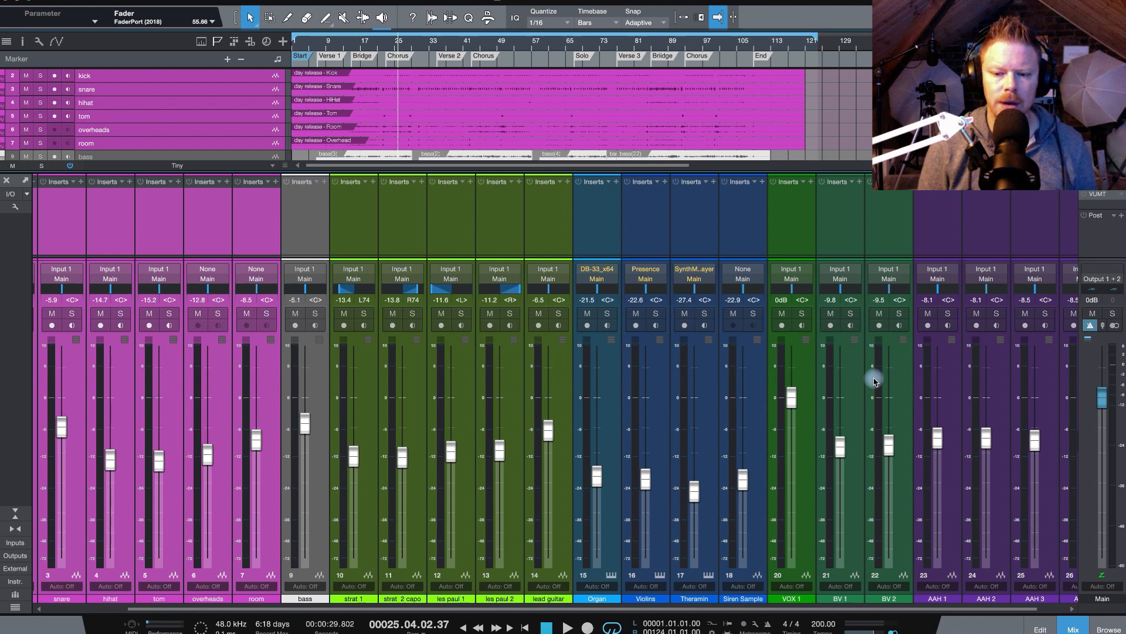
{"action": "mouse_move", "coordinate": [852, 267]}
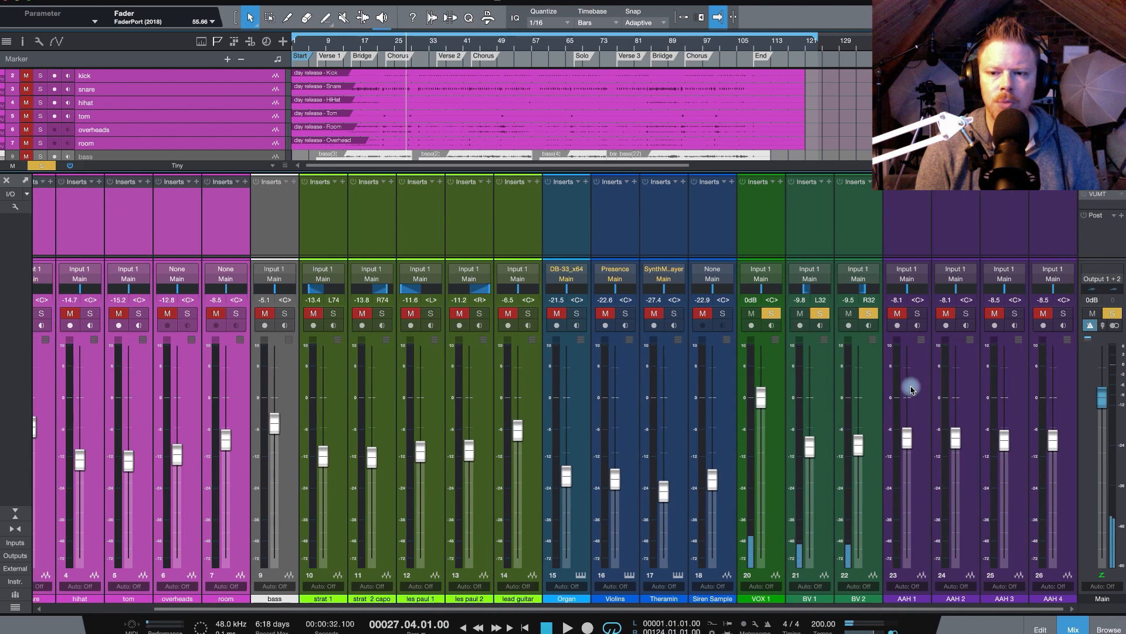
{"action": "mouse_move", "coordinate": [908, 386]}
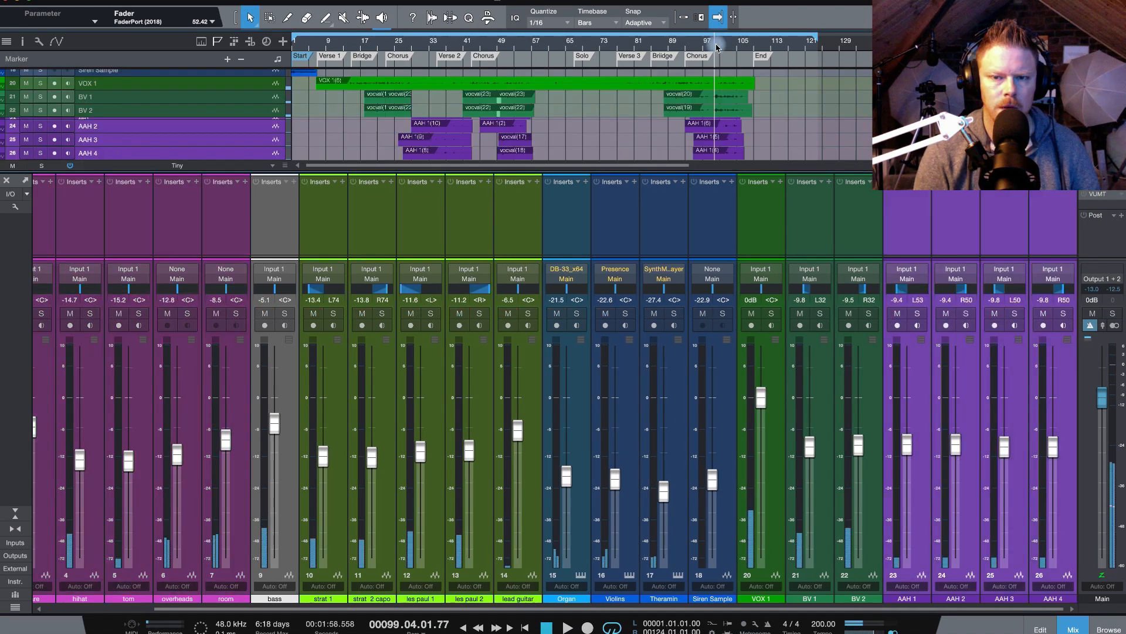
{"action": "left_click", "coordinate": [567, 627]}
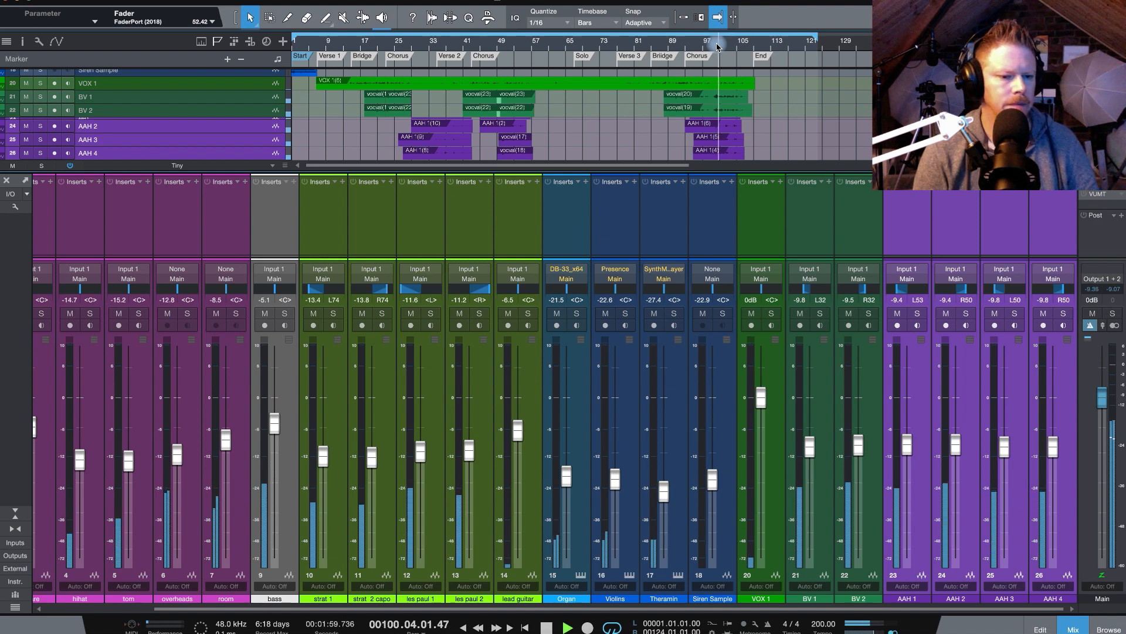
{"action": "left_click", "coordinate": [567, 627]}
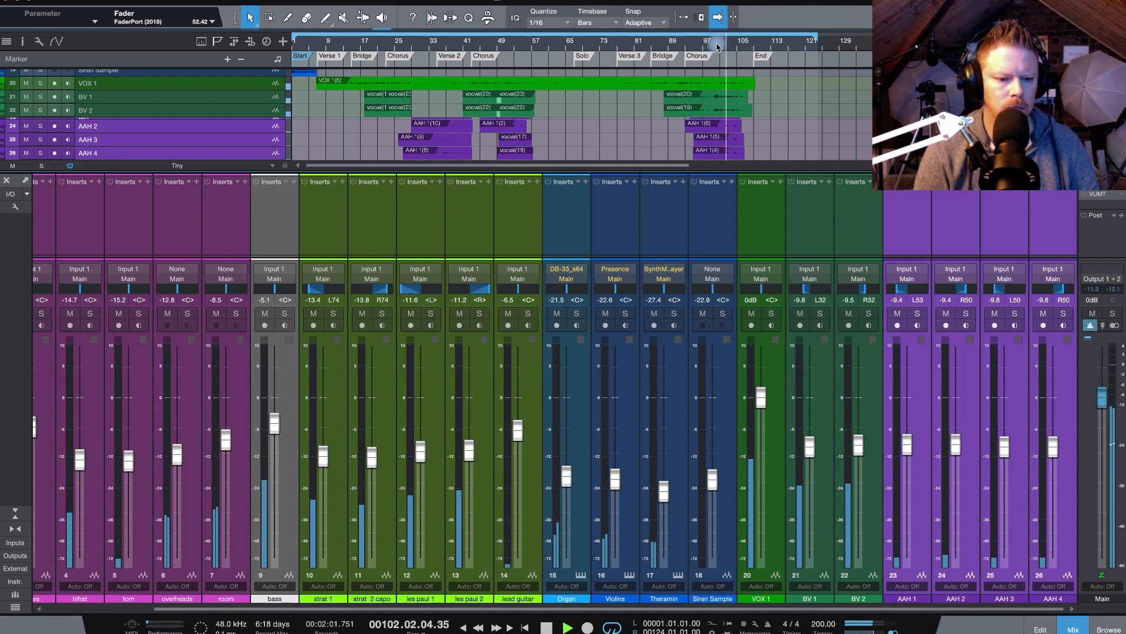